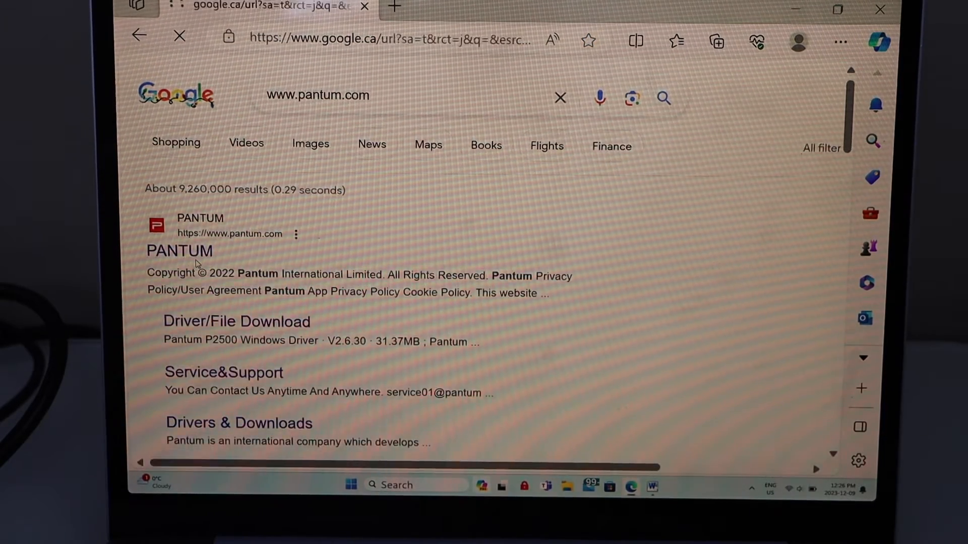
Step: Reach the Driver/File download page via the Pantum site's SERVICE&SUPPORT menu
{"action": "left_click", "coordinate": [179, 251]}
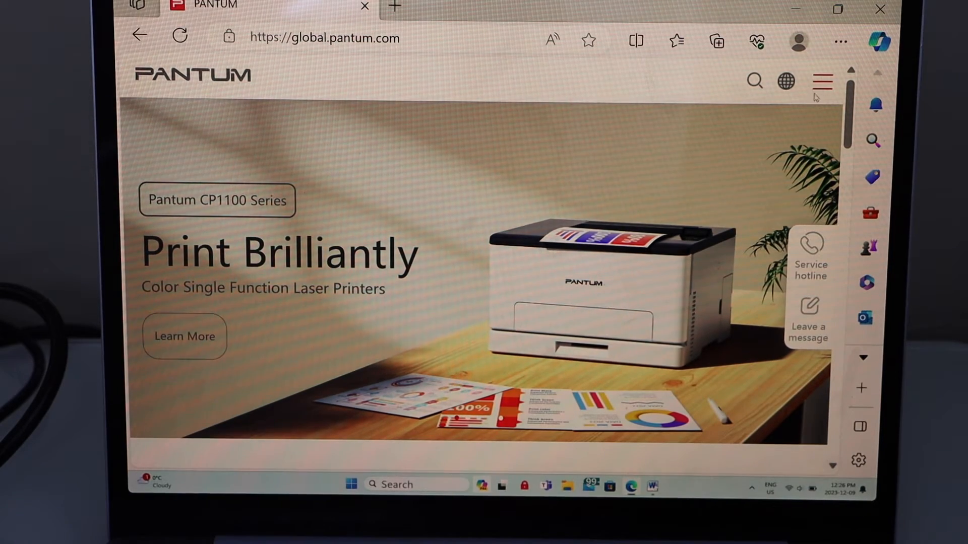
{"action": "left_click", "coordinate": [822, 80]}
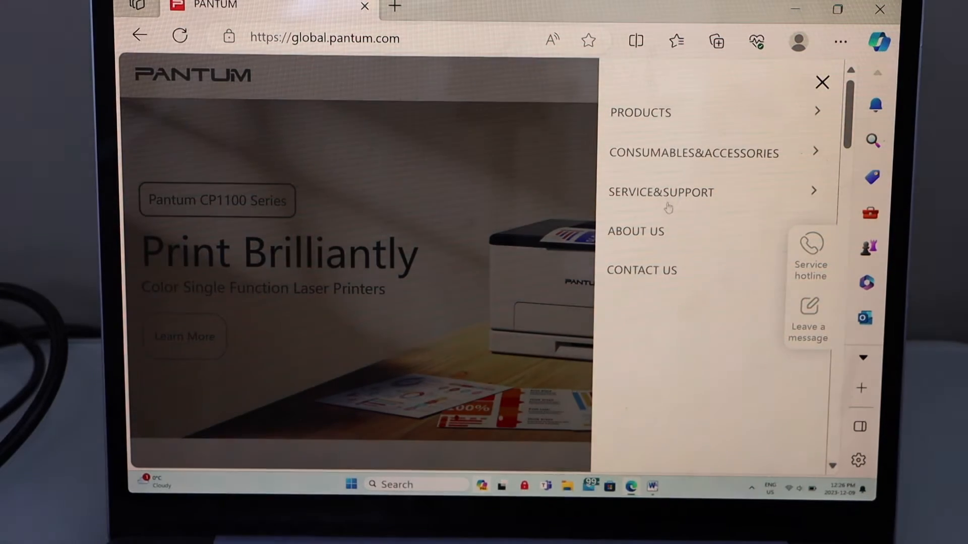
{"action": "left_click", "coordinate": [660, 192]}
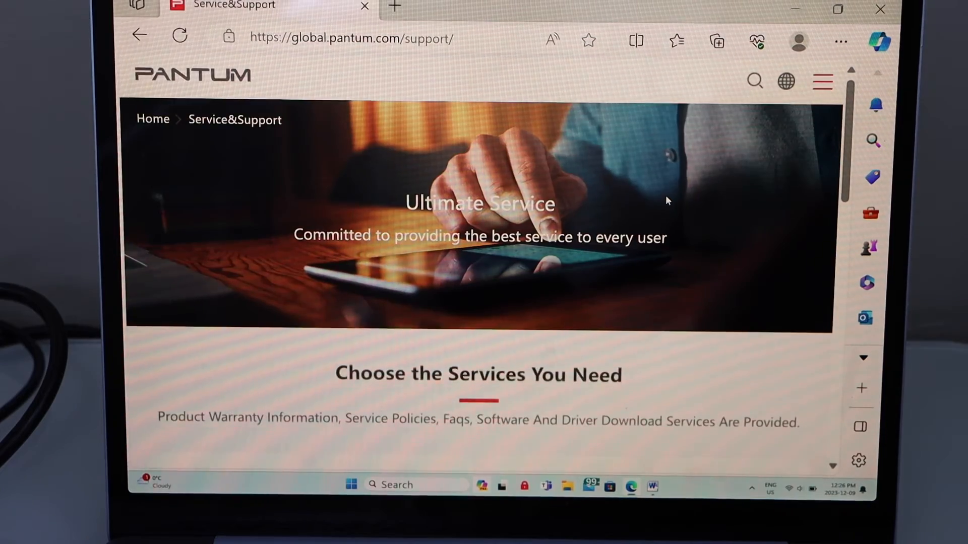
{"action": "scroll", "scroll_direction": "down", "scroll_amount": 3}
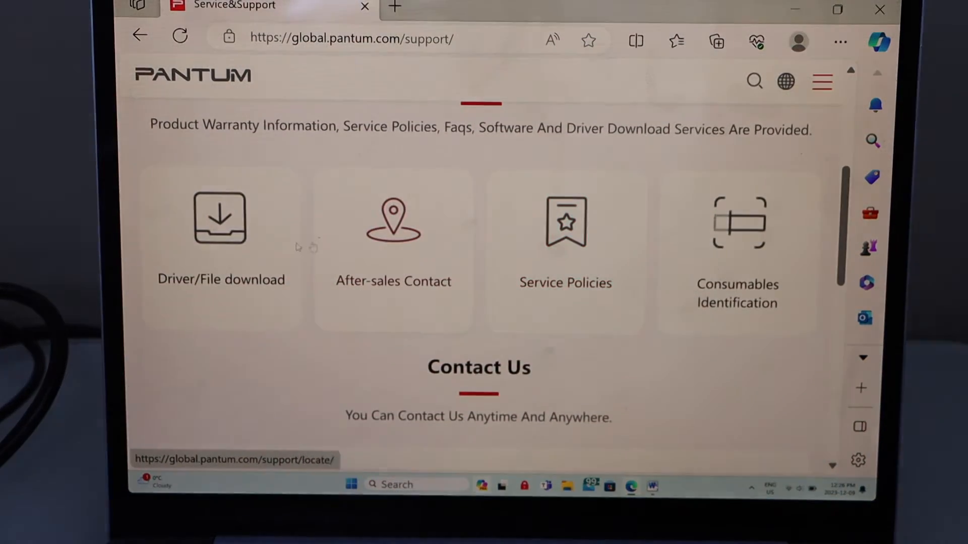
{"action": "left_click", "coordinate": [221, 222]}
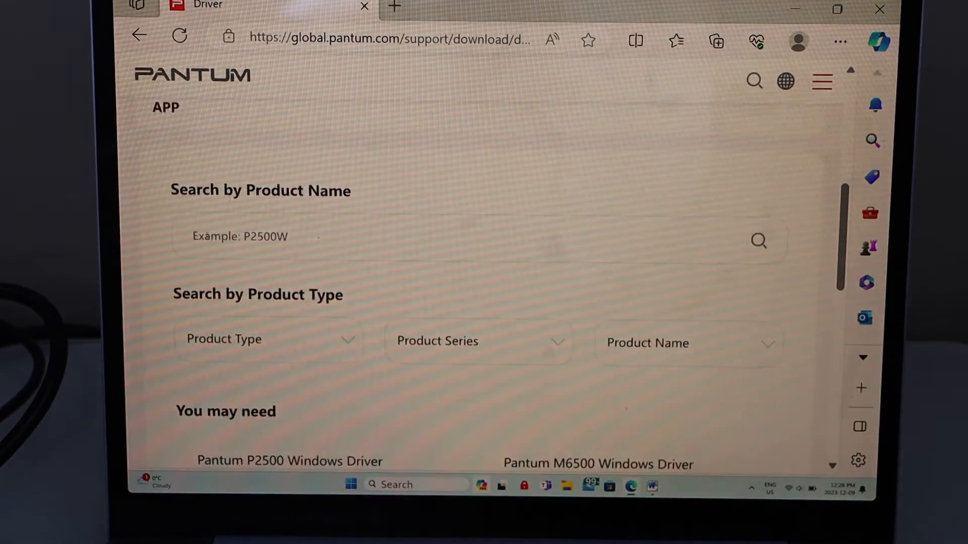
Step: Filter by product type printer, P2500 series and model P2500 to list the Windows Driver V2.6.30
{"action": "scroll", "scroll_direction": "up", "scroll_amount": 3}
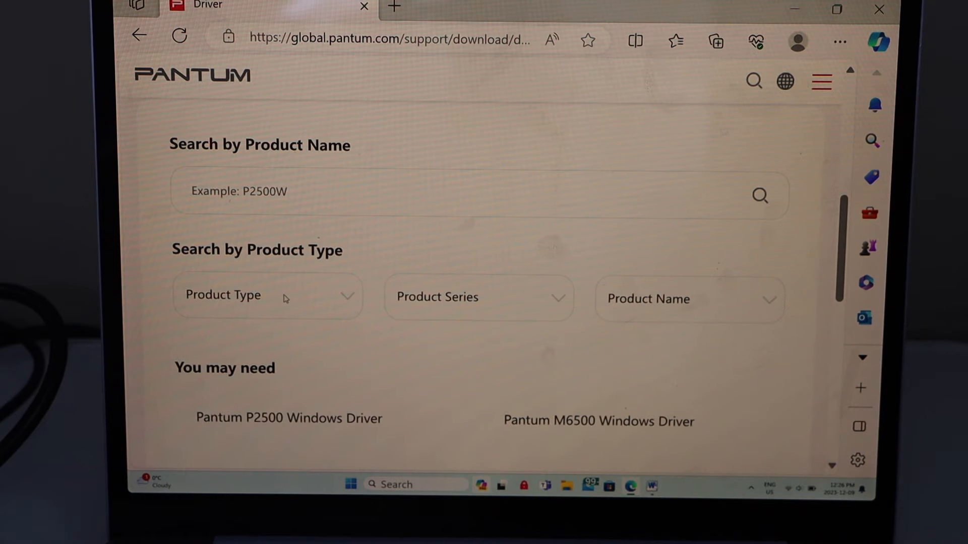
{"action": "mouse_move", "coordinate": [349, 301]}
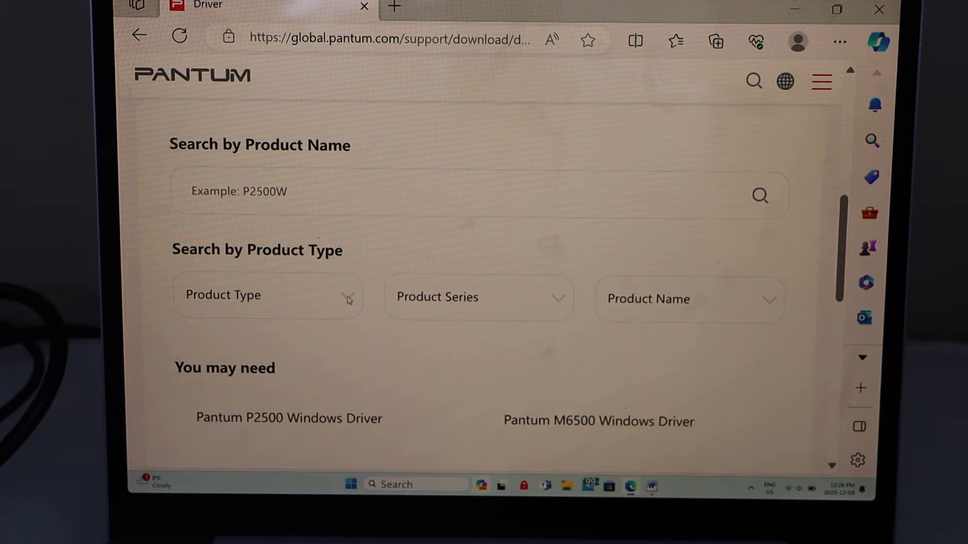
{"action": "left_click", "coordinate": [268, 295]}
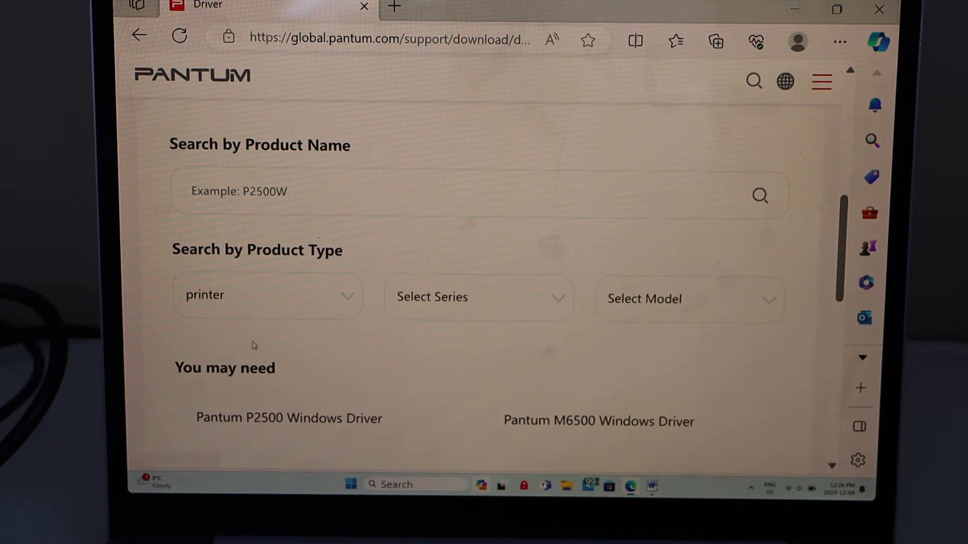
{"action": "left_click", "coordinate": [478, 296]}
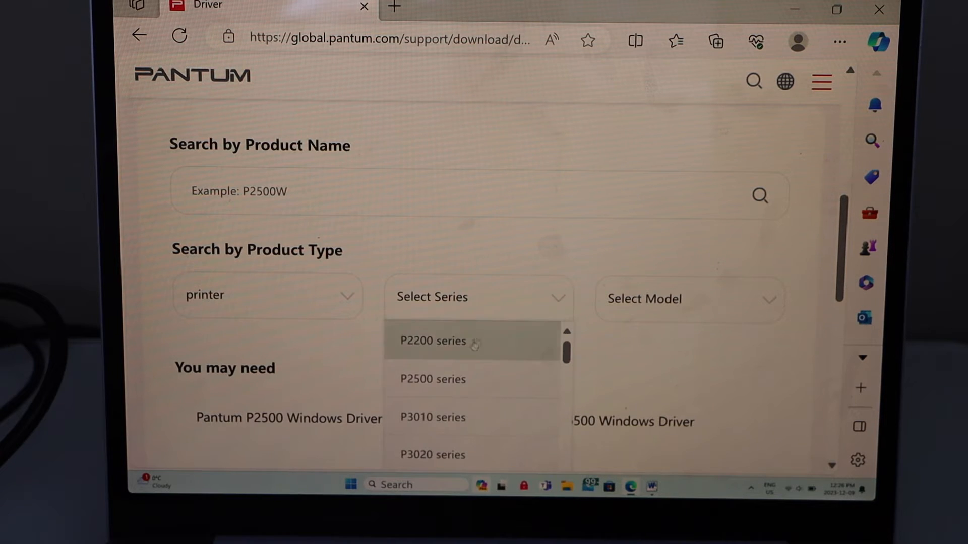
{"action": "mouse_move", "coordinate": [432, 379]}
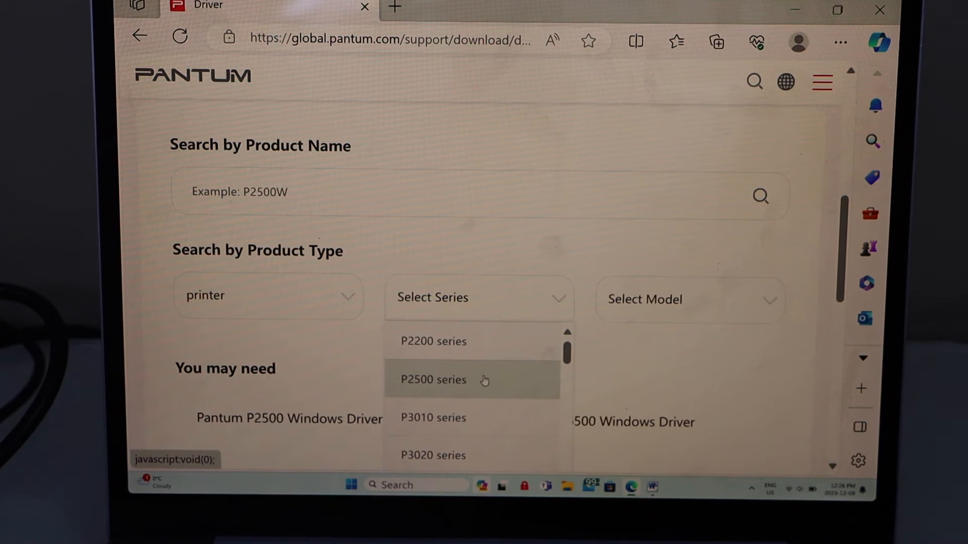
{"action": "left_click", "coordinate": [433, 380]}
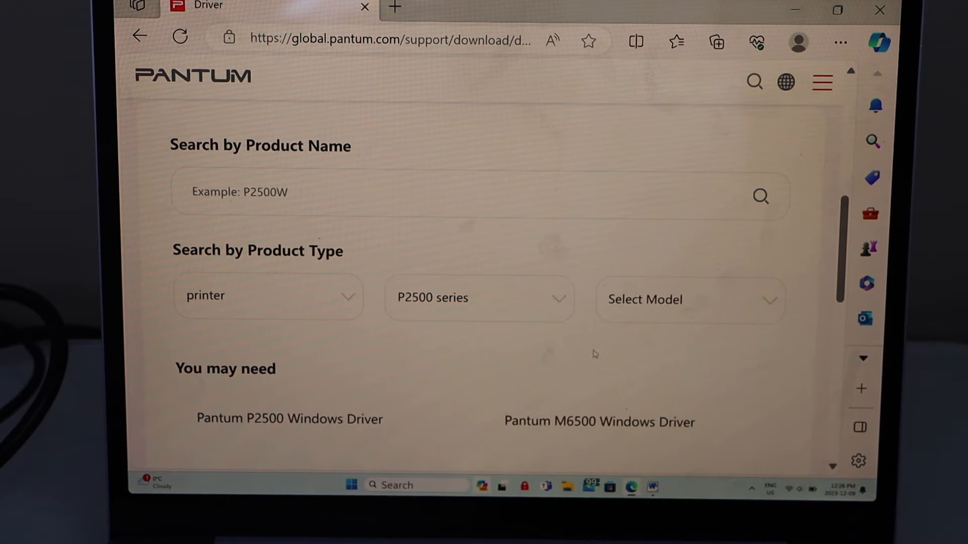
{"action": "left_click", "coordinate": [688, 299]}
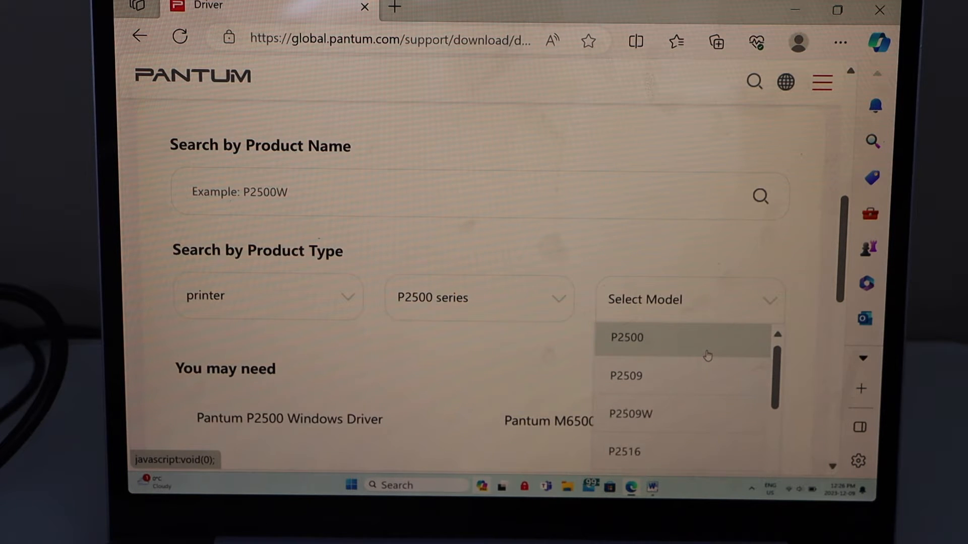
{"action": "scroll", "scroll_direction": "up", "scroll_amount": 3}
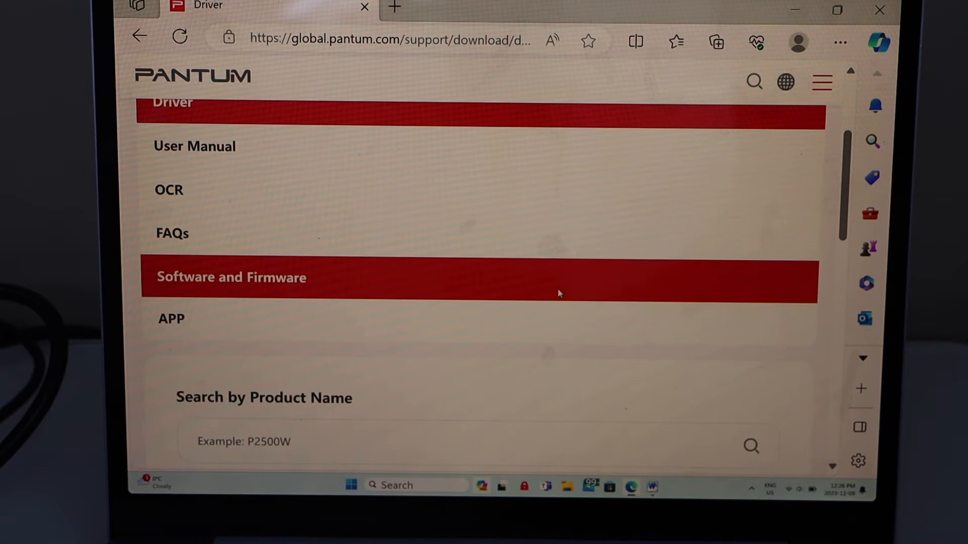
{"action": "scroll", "scroll_direction": "down", "scroll_amount": 3}
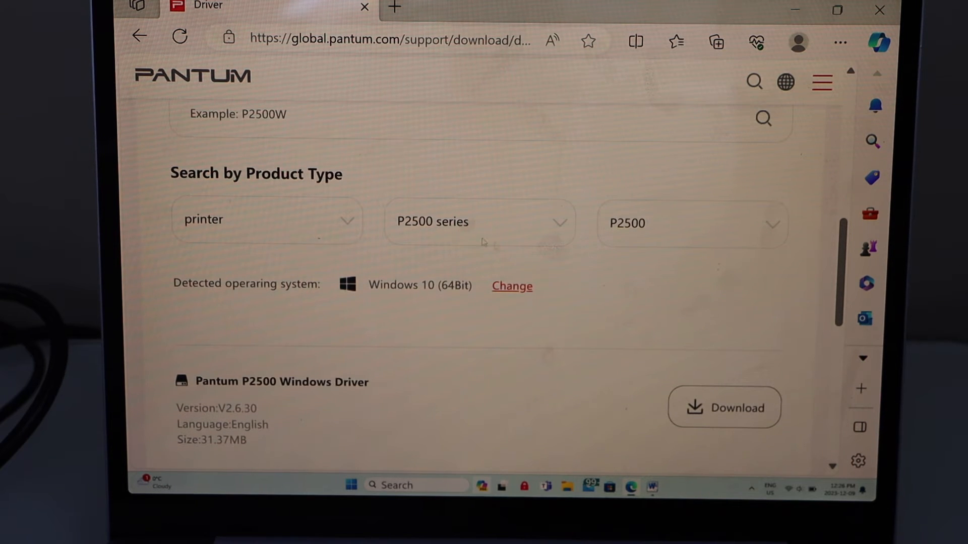
{"action": "scroll", "scroll_direction": "up", "scroll_amount": 3}
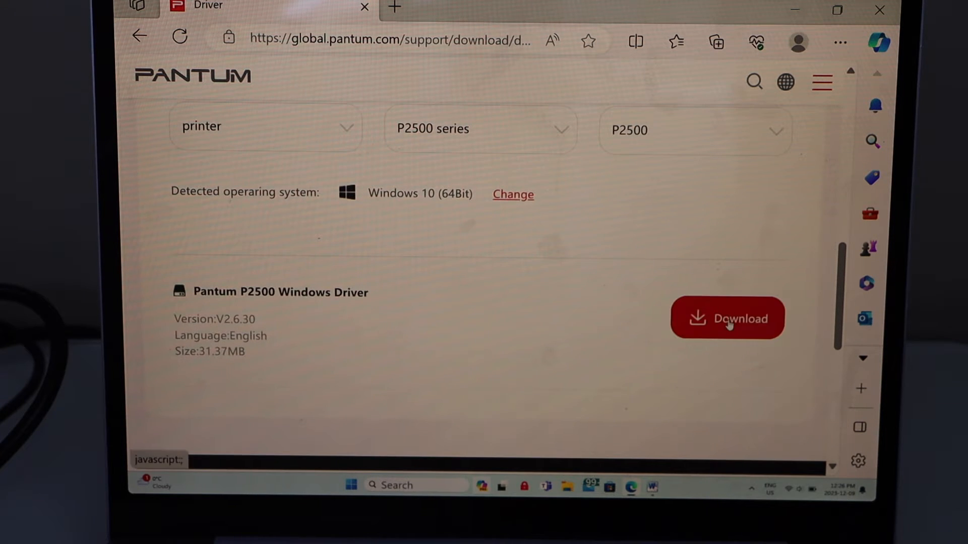
Step: Download the P2200-P2500-P2600-S2000 Series Windows Driver and launch its installer with UAC approval
{"action": "left_click", "coordinate": [727, 317]}
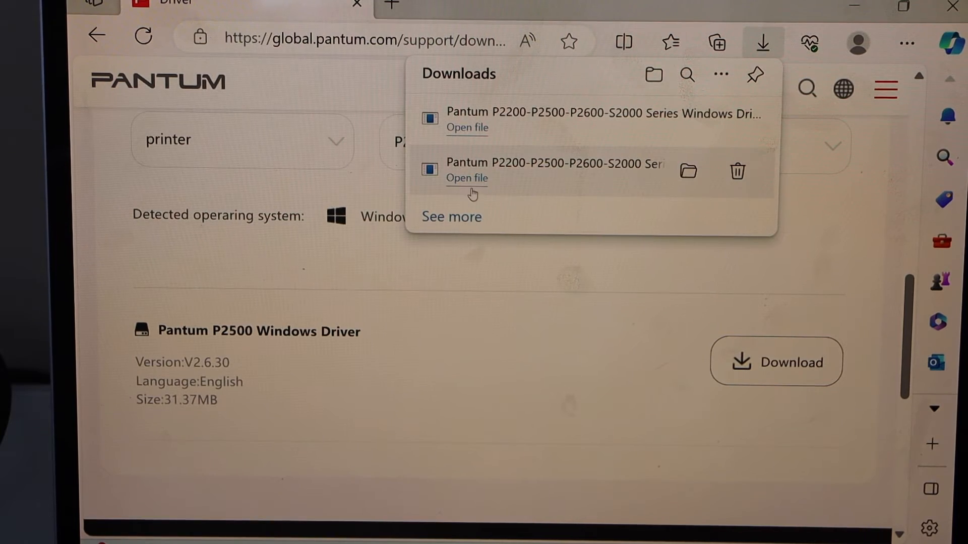
{"action": "left_click", "coordinate": [467, 177]}
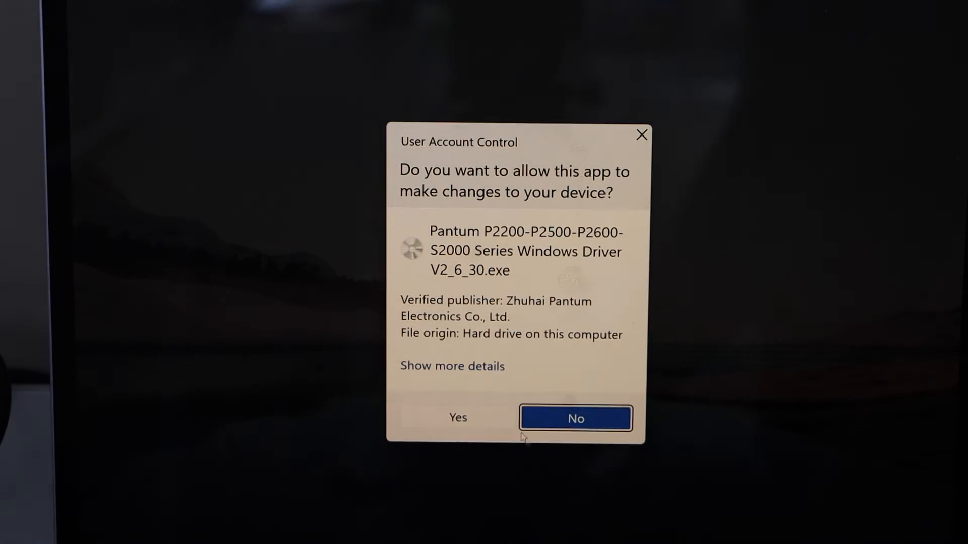
{"action": "left_click", "coordinate": [457, 417]}
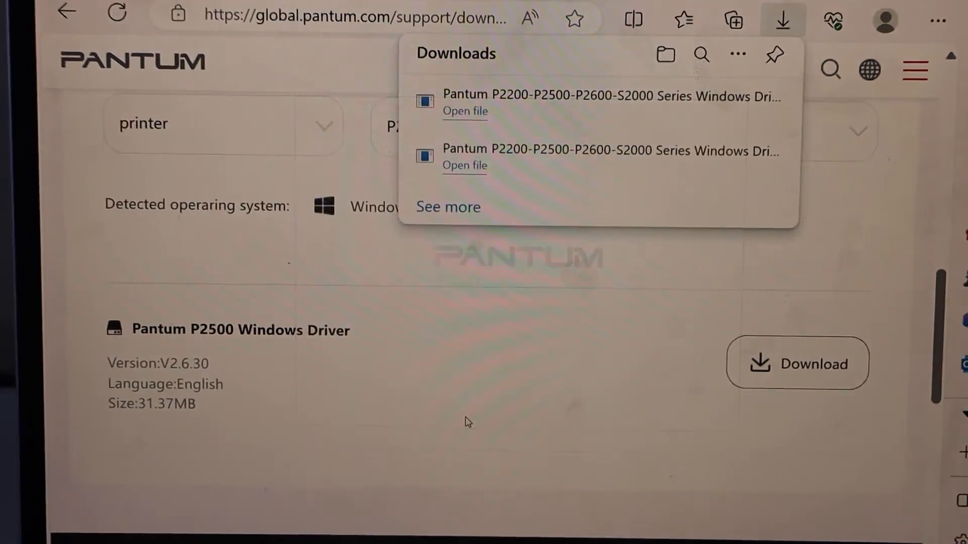
Step: Accept the license and run the USB one-click installation until the driver install completes
{"action": "left_click", "coordinate": [465, 111]}
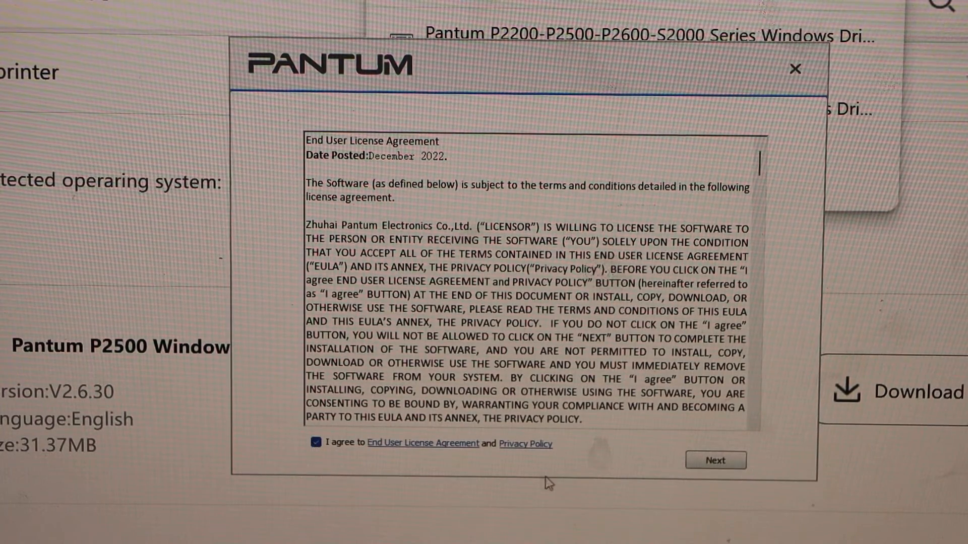
{"action": "left_click", "coordinate": [715, 461]}
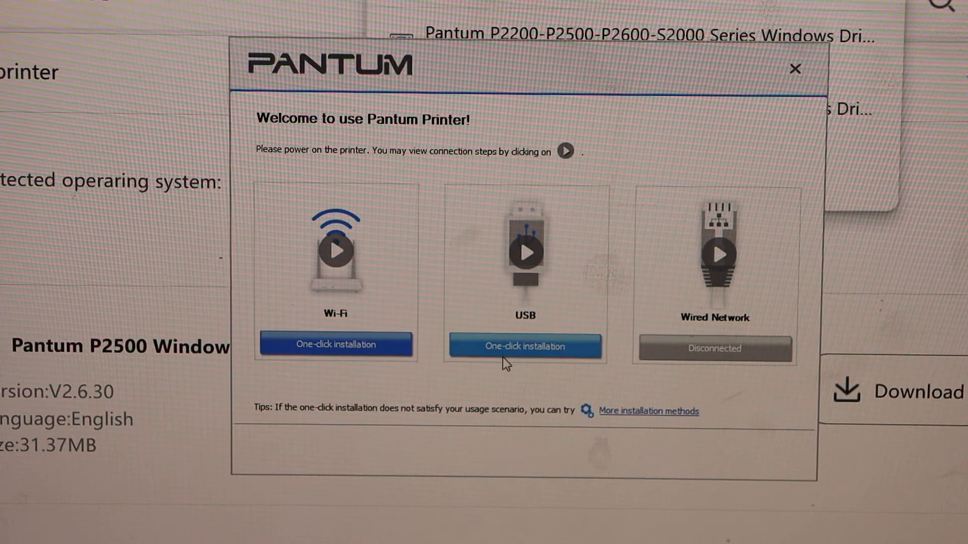
{"action": "left_click", "coordinate": [524, 346]}
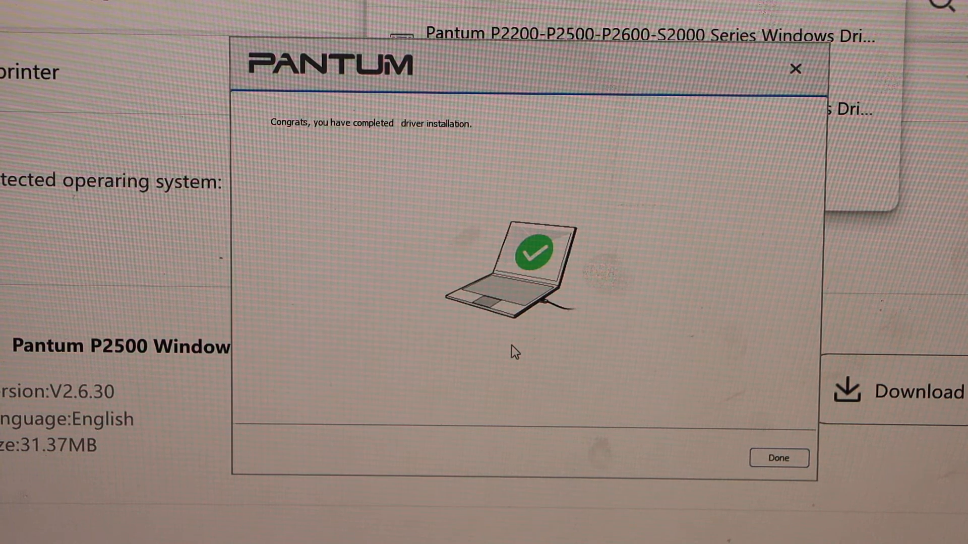
{"action": "mouse_move", "coordinate": [657, 425]}
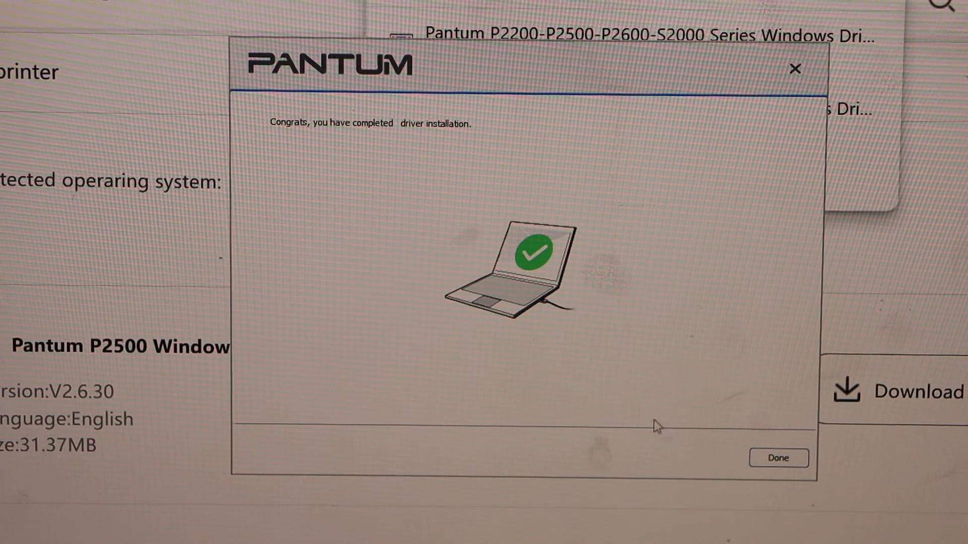
Step: Close the installer and set the document's print dialog printer to Pantum P2500W Series 0001
{"action": "left_click", "coordinate": [778, 457]}
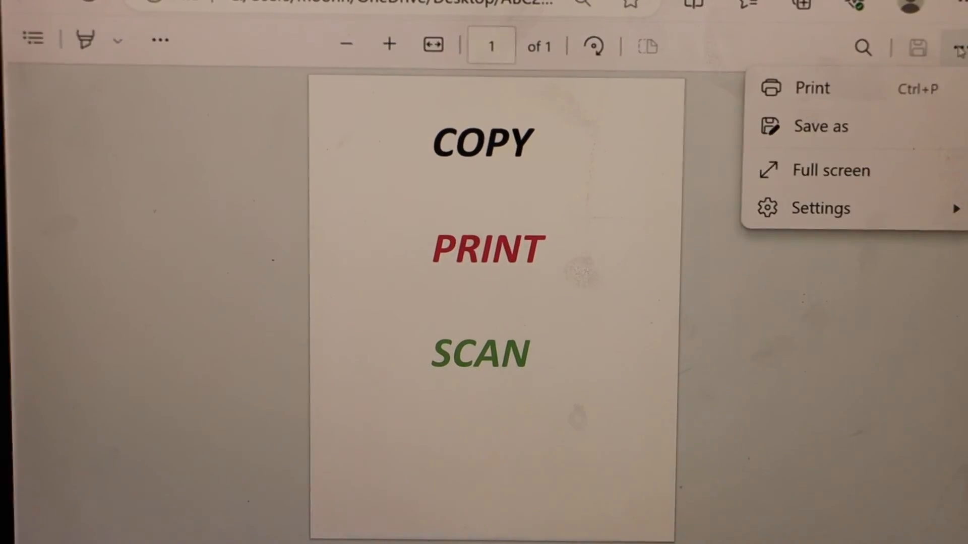
{"action": "left_click", "coordinate": [812, 88]}
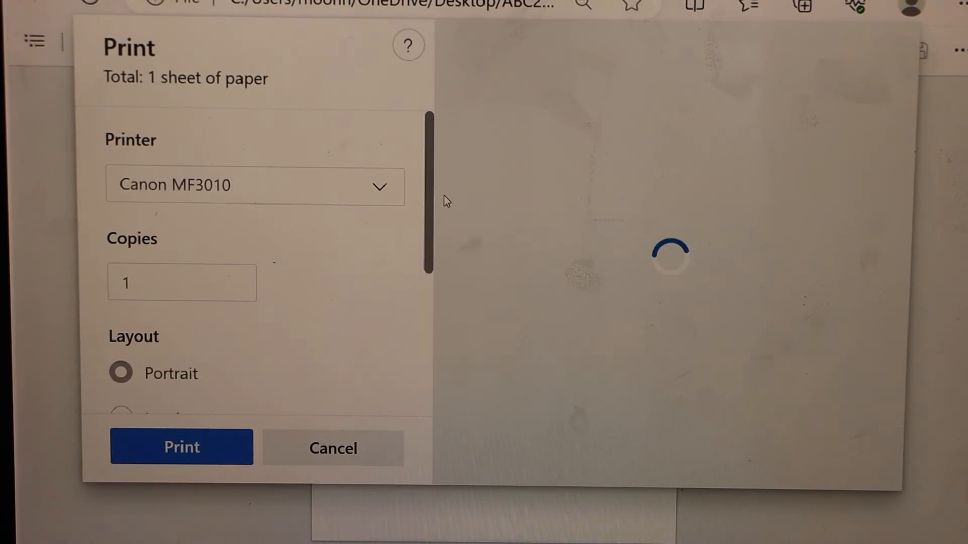
{"action": "left_click", "coordinate": [255, 186]}
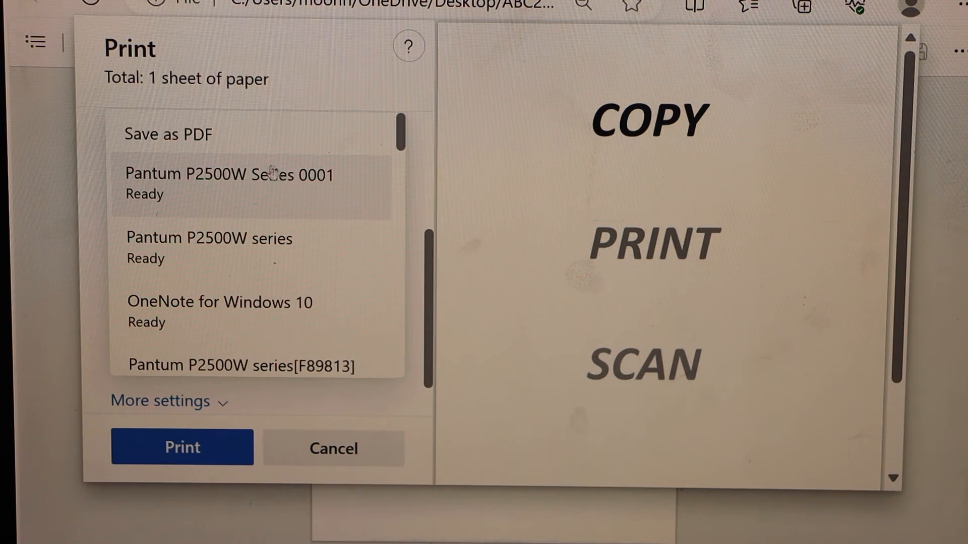
{"action": "left_click", "coordinate": [229, 183]}
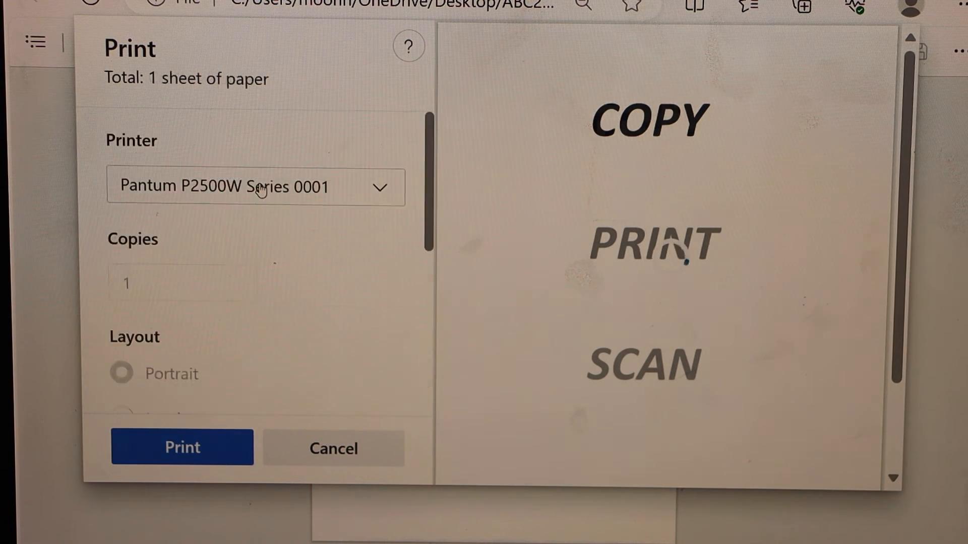